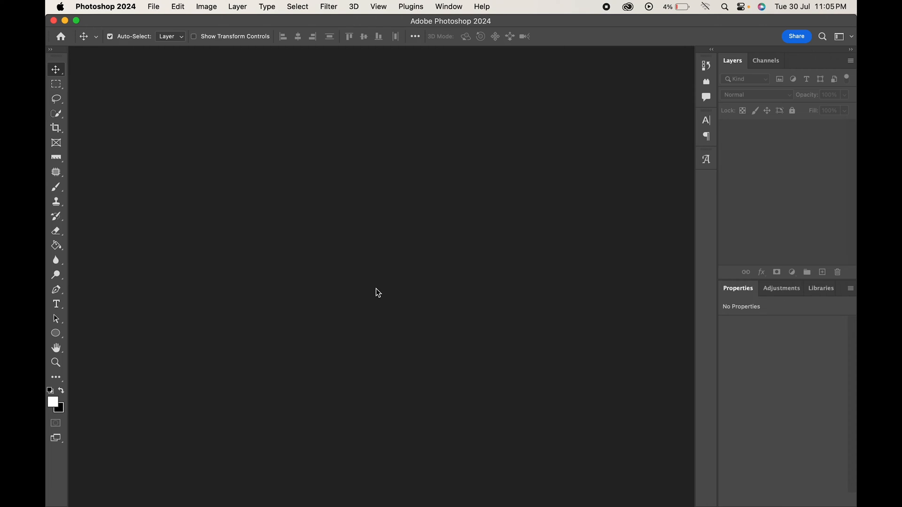
- Locate PDF EDIT.pdf in Finder's PDF EDIT folder and bring up its Open With options
click(92, 483)
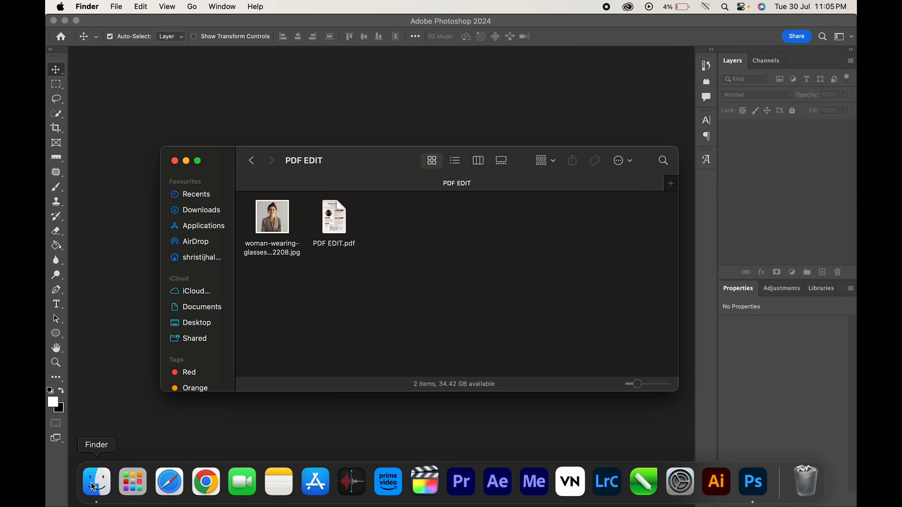
click(333, 217)
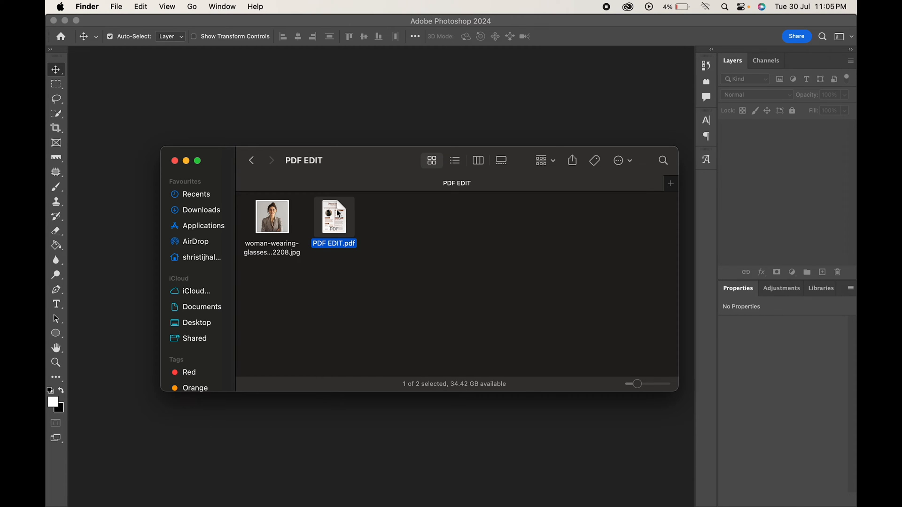
right_click(334, 217)
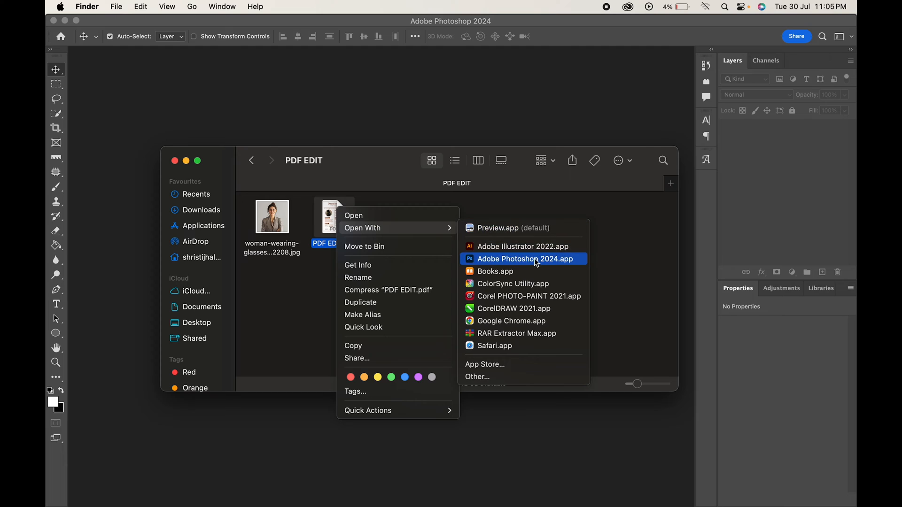
- Import page 1 of PDF EDIT.pdf at 300 ppi, RGB Color, bounding box crop
click(524, 260)
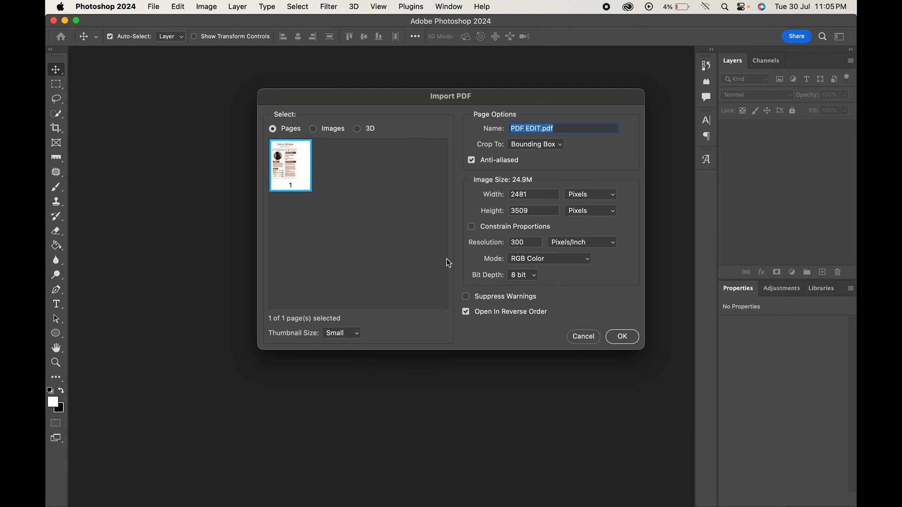
mouse_move(361, 173)
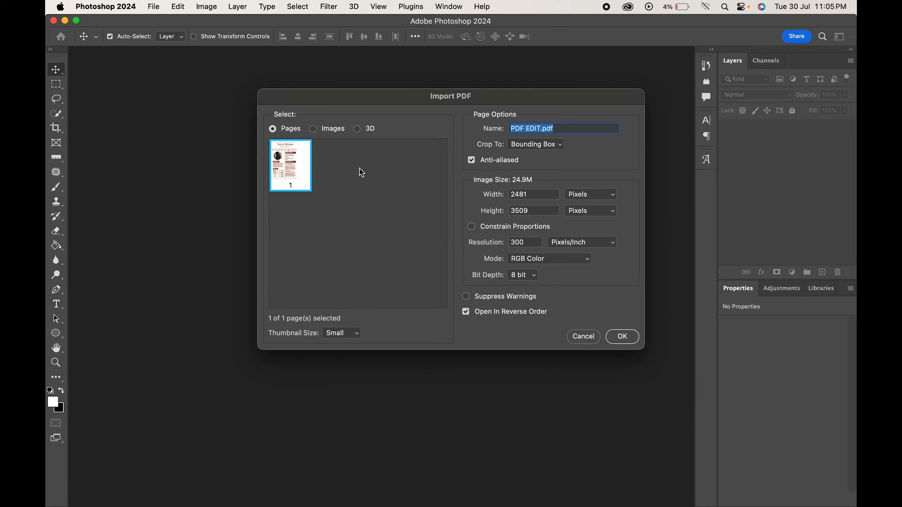
click(290, 165)
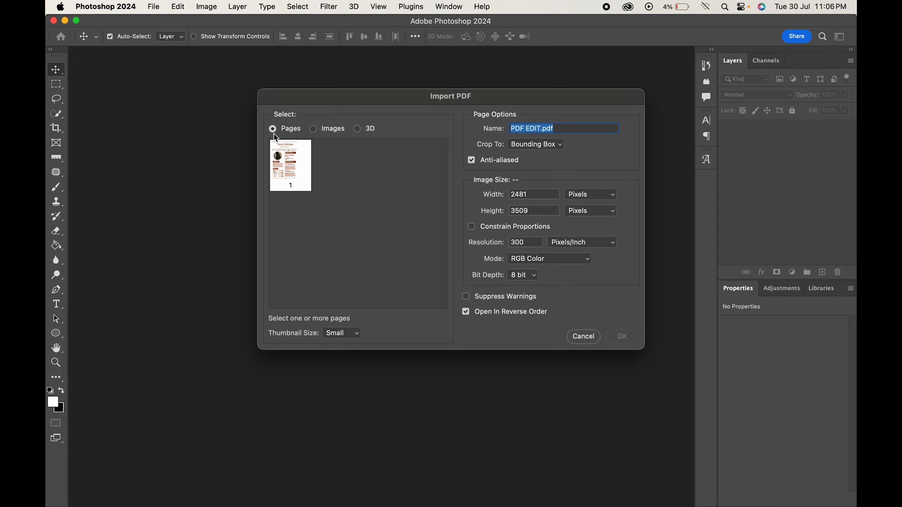
mouse_move(419, 167)
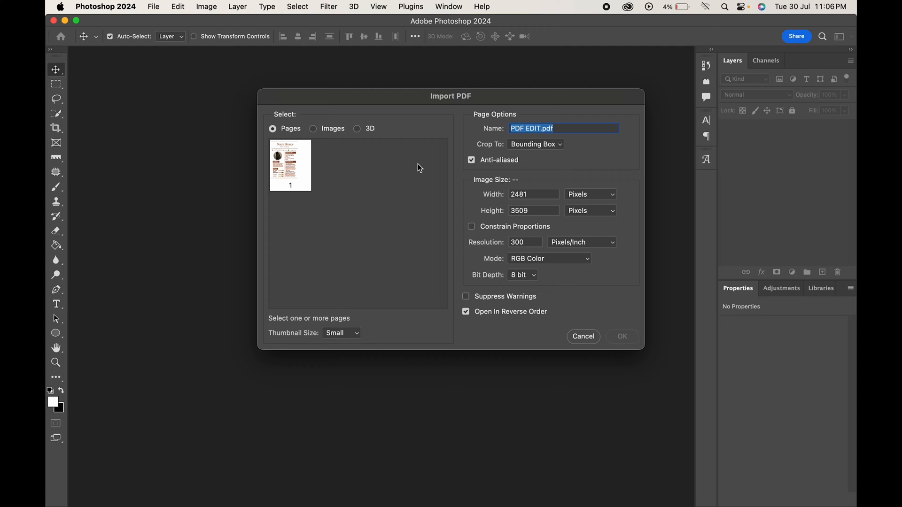
click(291, 165)
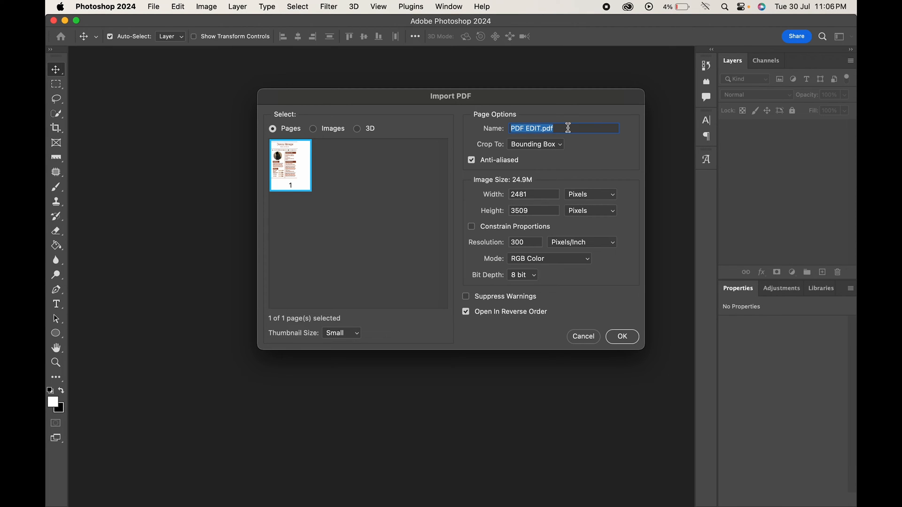
mouse_move(535, 146)
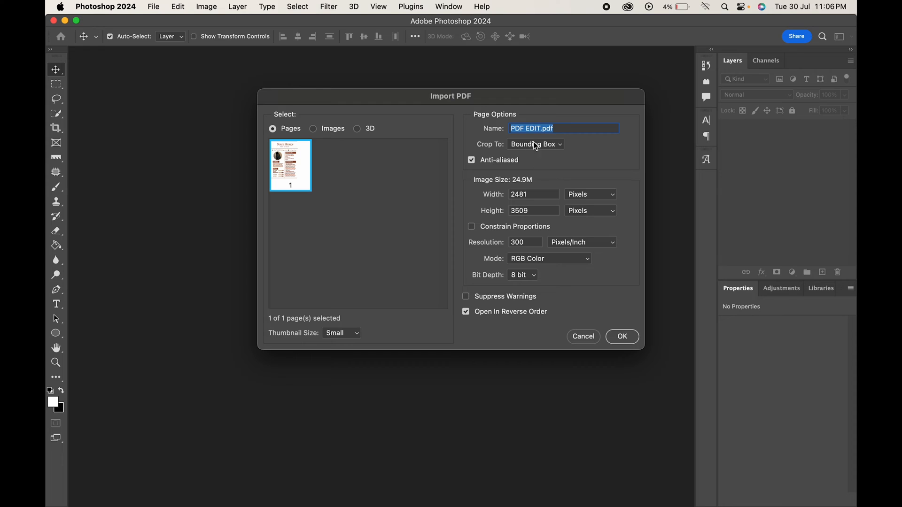
mouse_move(556, 149)
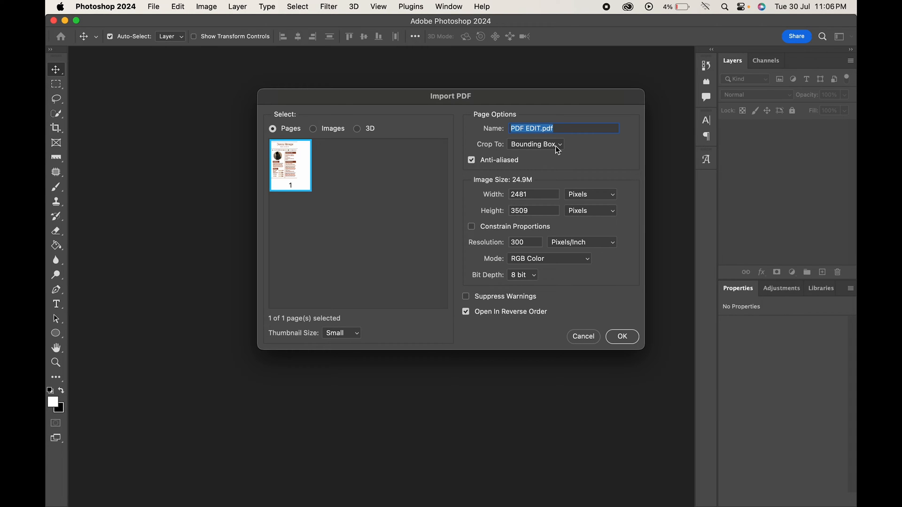
mouse_move(562, 193)
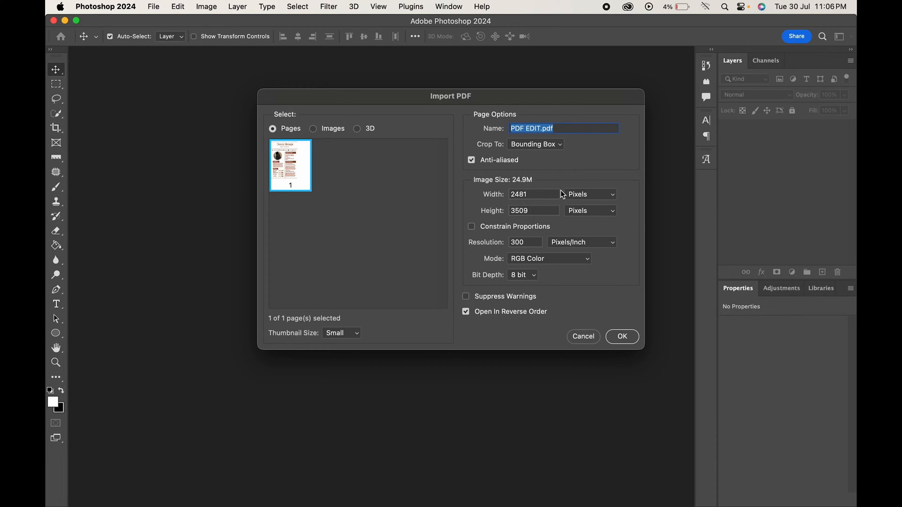
click(524, 242)
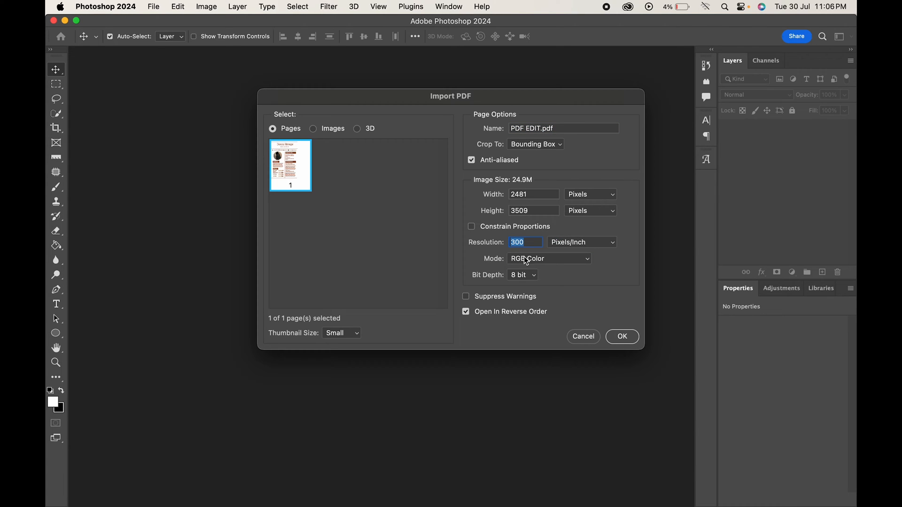
click(548, 259)
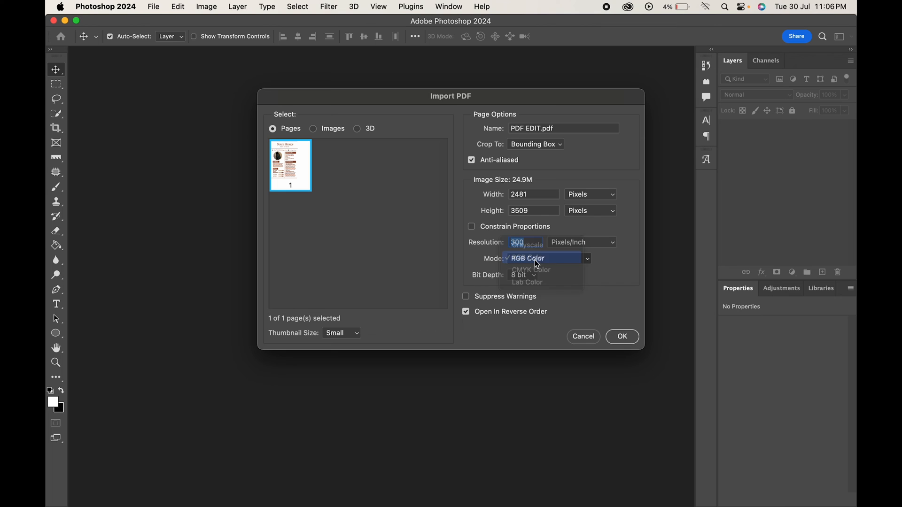
click(622, 336)
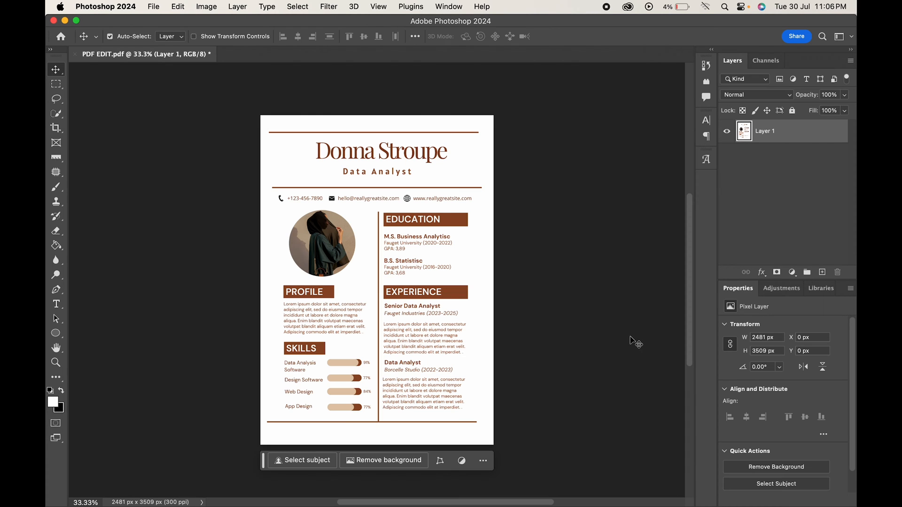
mouse_move(400, 282)
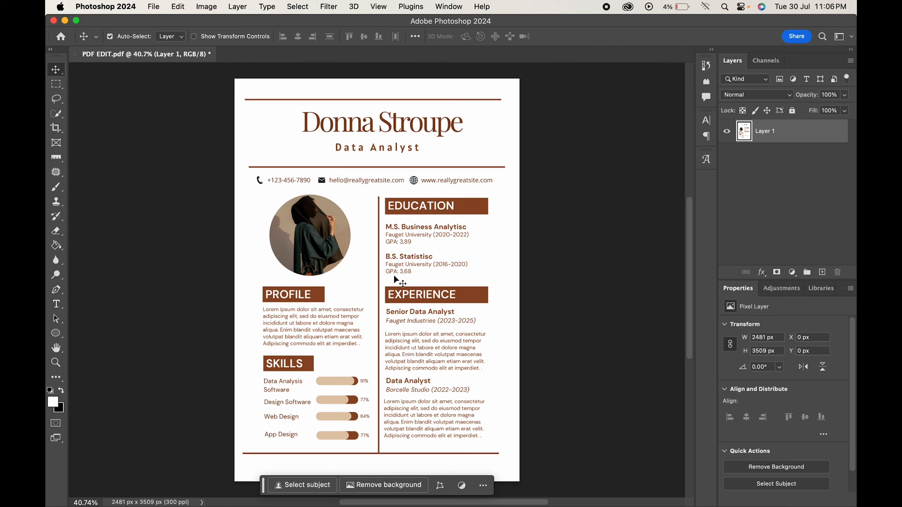
mouse_move(316, 337)
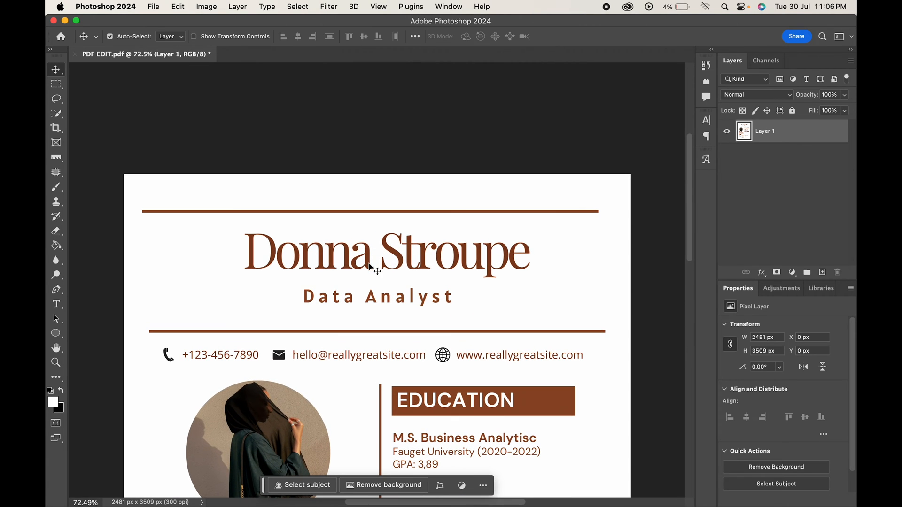
mouse_move(55, 305)
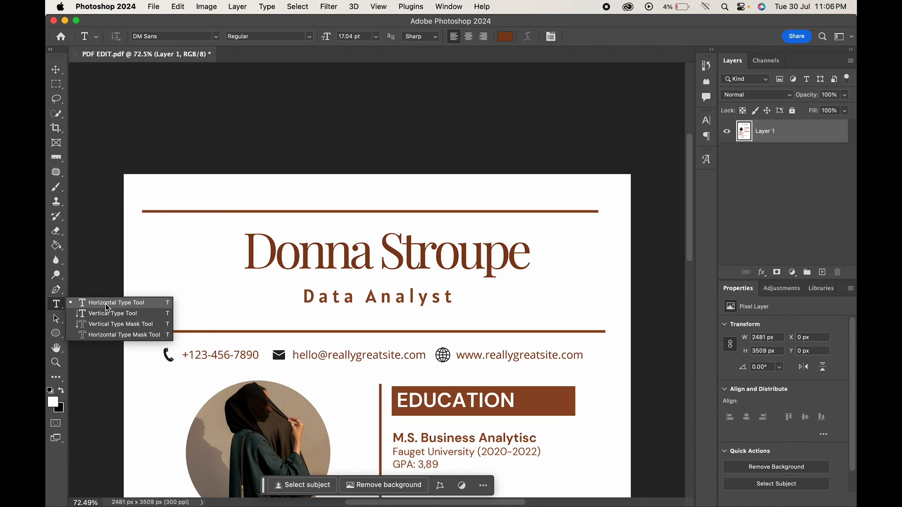
click(117, 303)
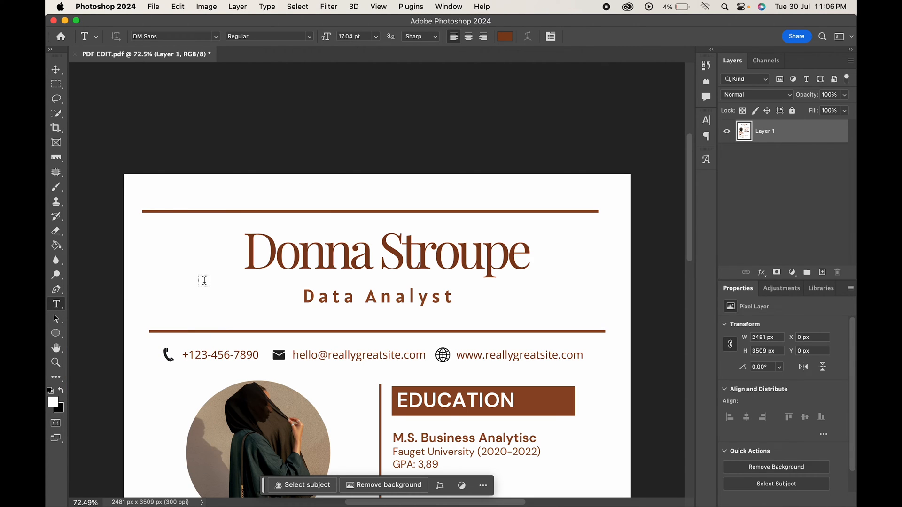
click(204, 281)
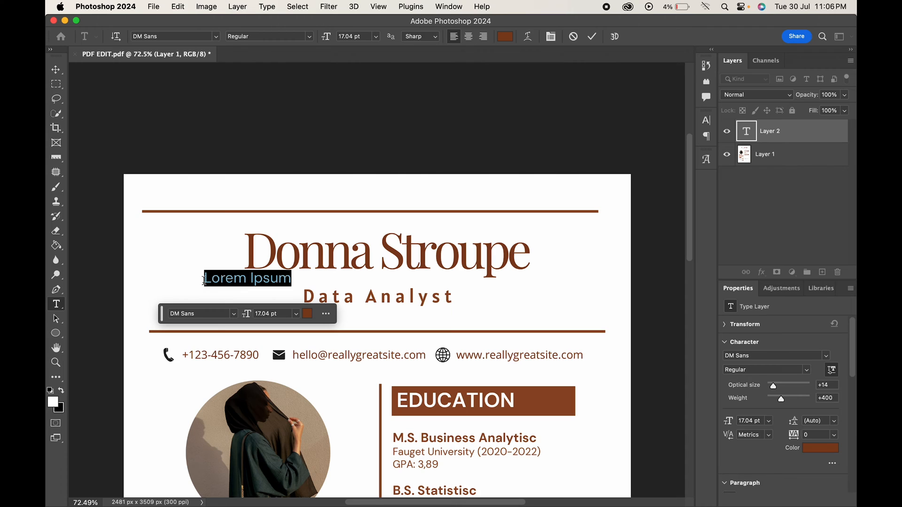
text(Marie)
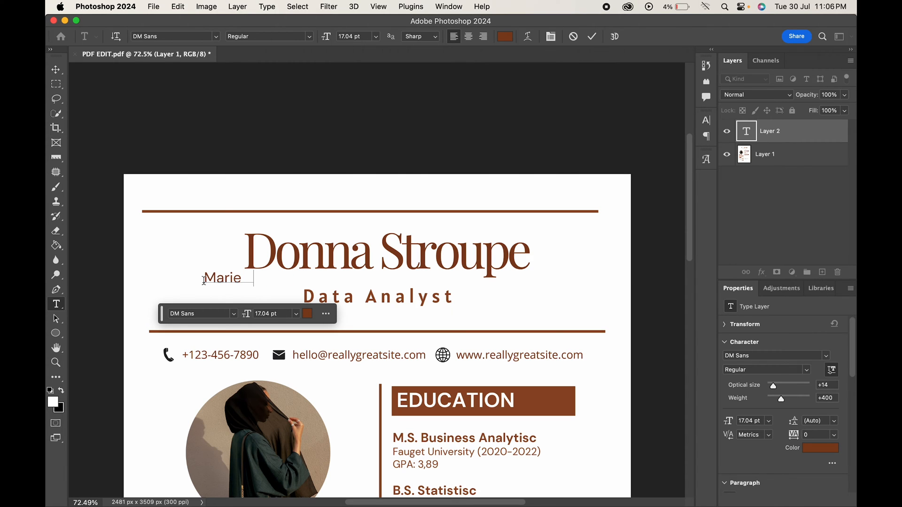
text(Stroupe)
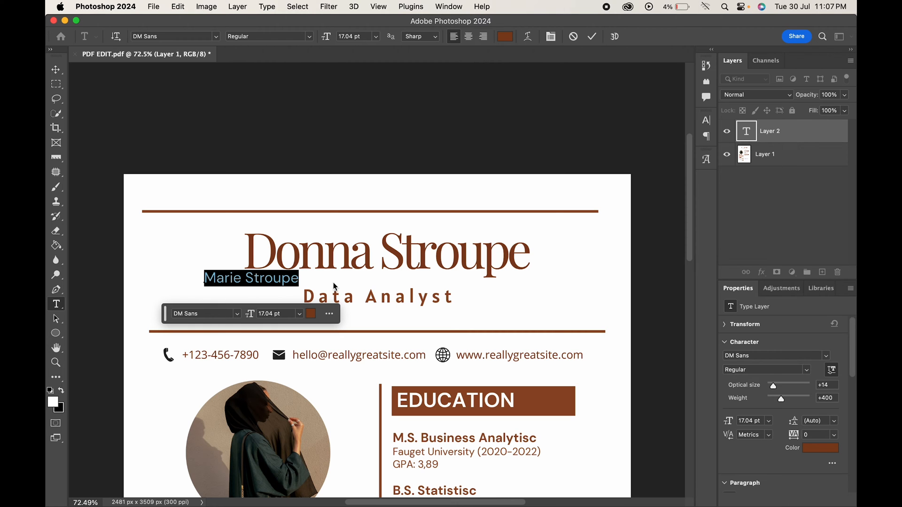
mouse_move(277, 261)
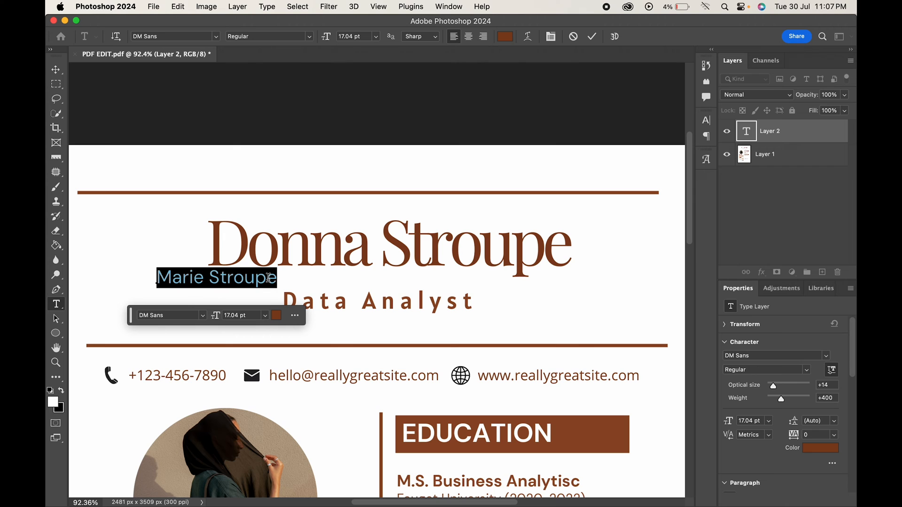
click(167, 316)
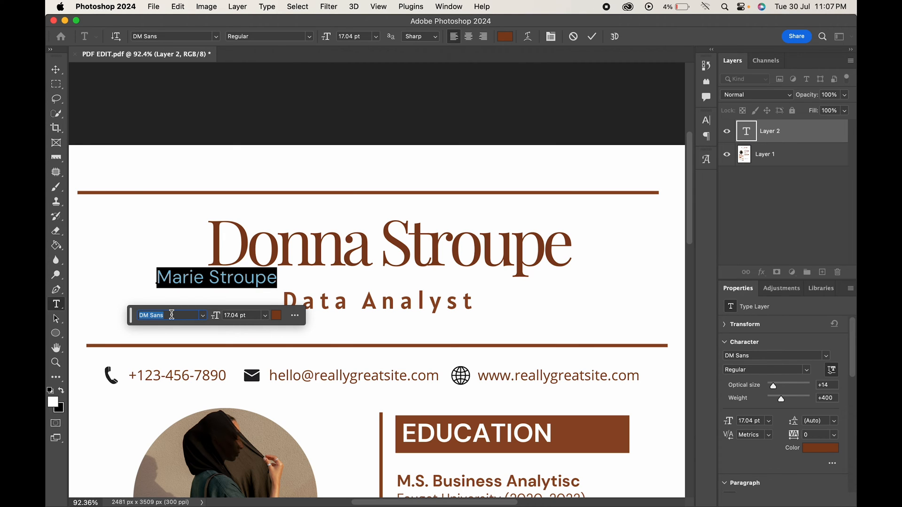
text(play)
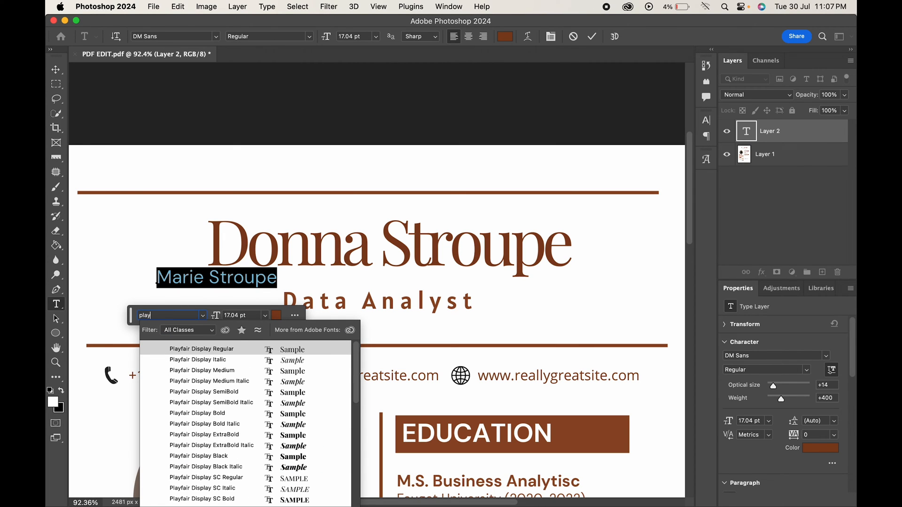
click(201, 348)
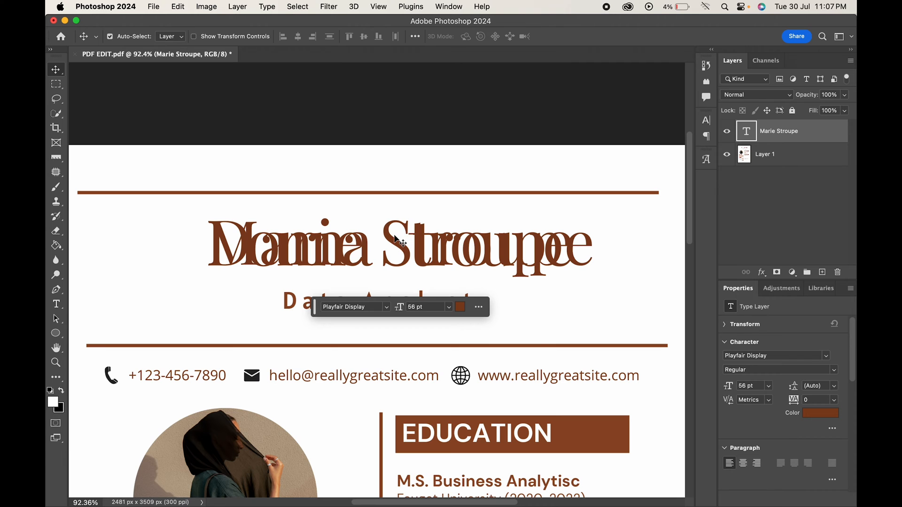
- Position the new name over the old Donna Stroupe heading and reselect Layer 1
drag(397, 241, 410, 243)
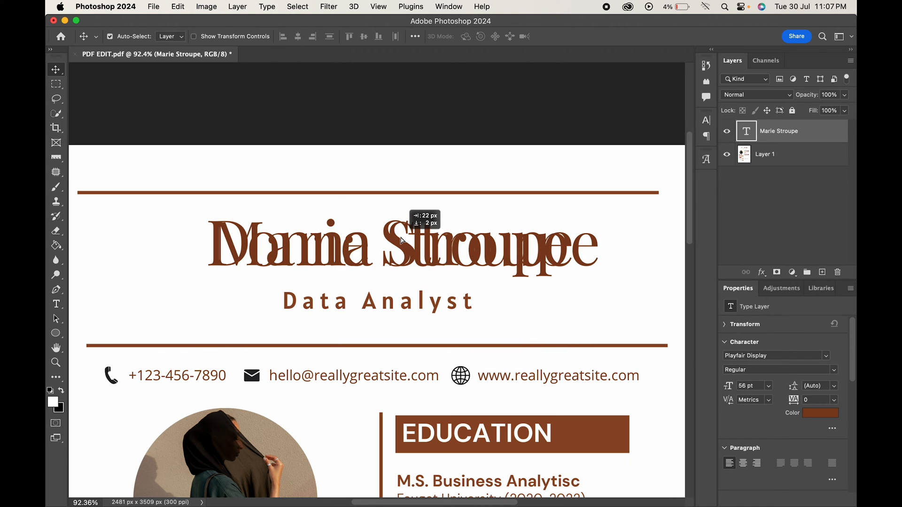
drag(404, 245, 380, 246)
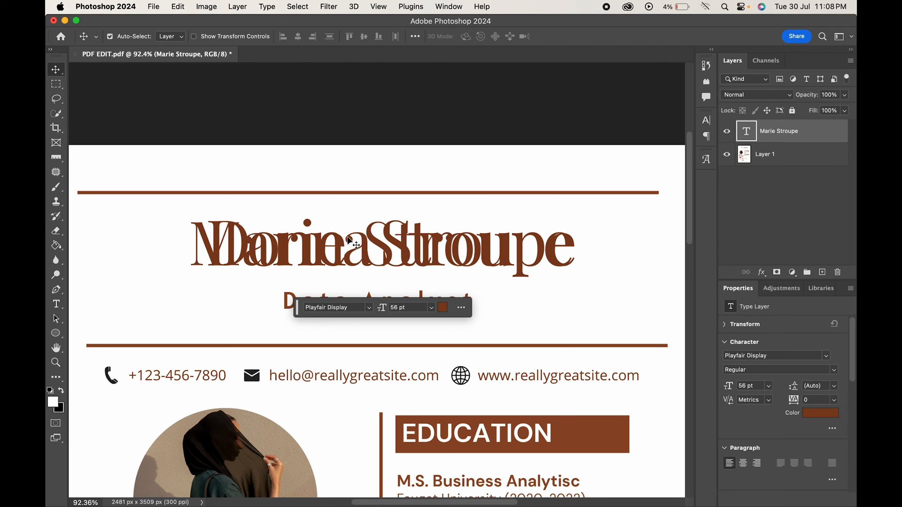
click(765, 154)
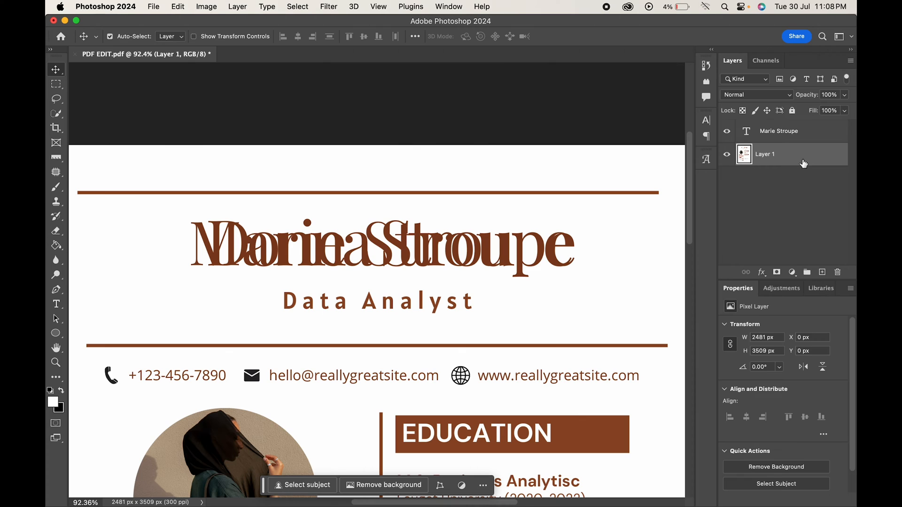
- Add a new layer and brush white over the old Donna Stroupe name
click(822, 273)
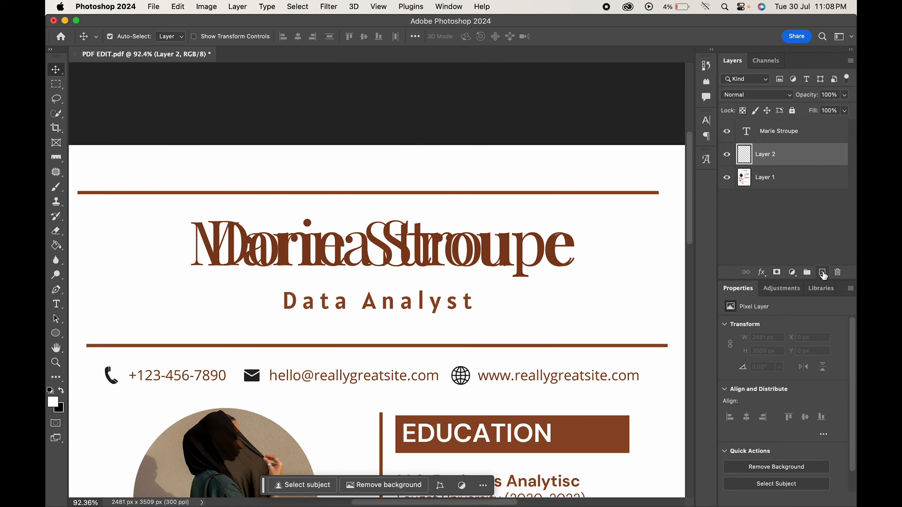
mouse_move(463, 219)
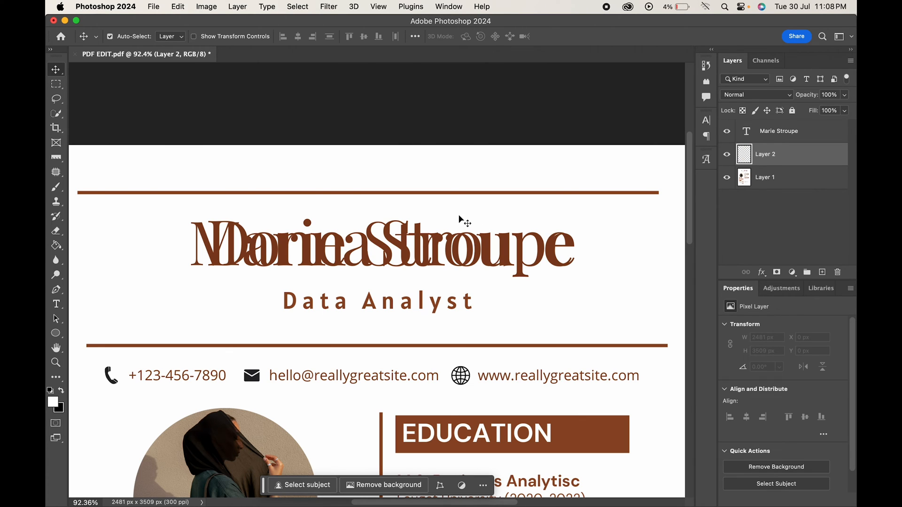
mouse_move(568, 268)
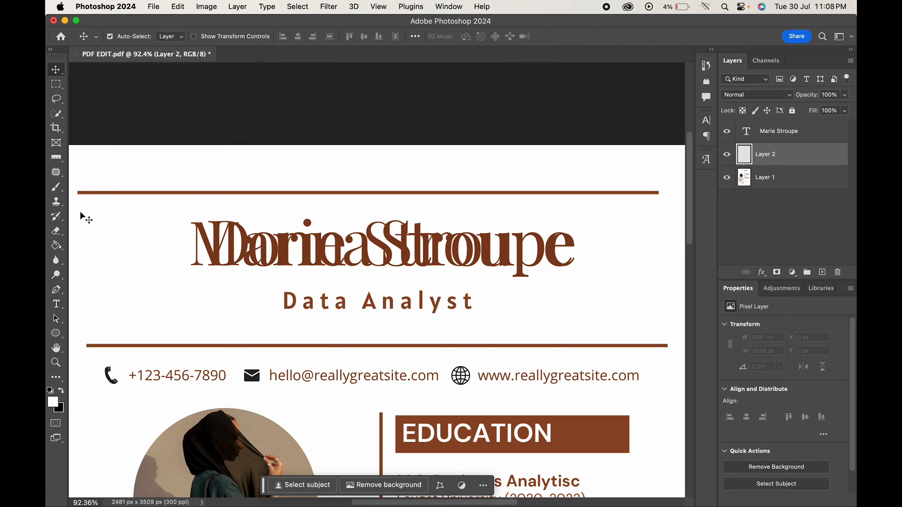
click(55, 186)
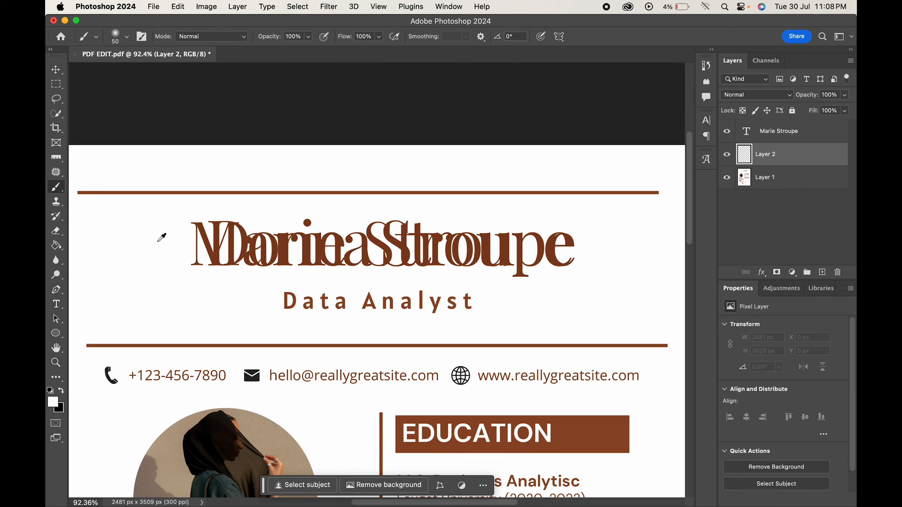
mouse_move(167, 239)
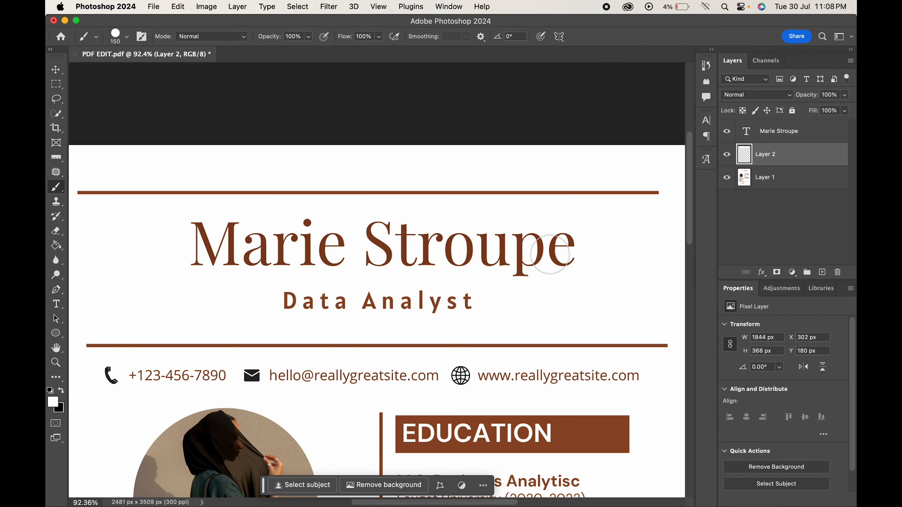
click(54, 70)
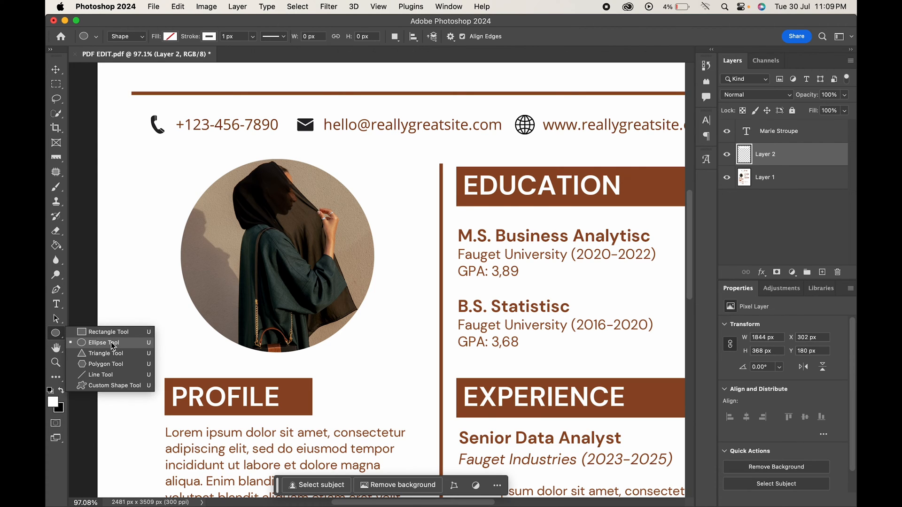
- Draw a white-filled ellipse shape layer covering the circular profile photo
drag(201, 160, 379, 334)
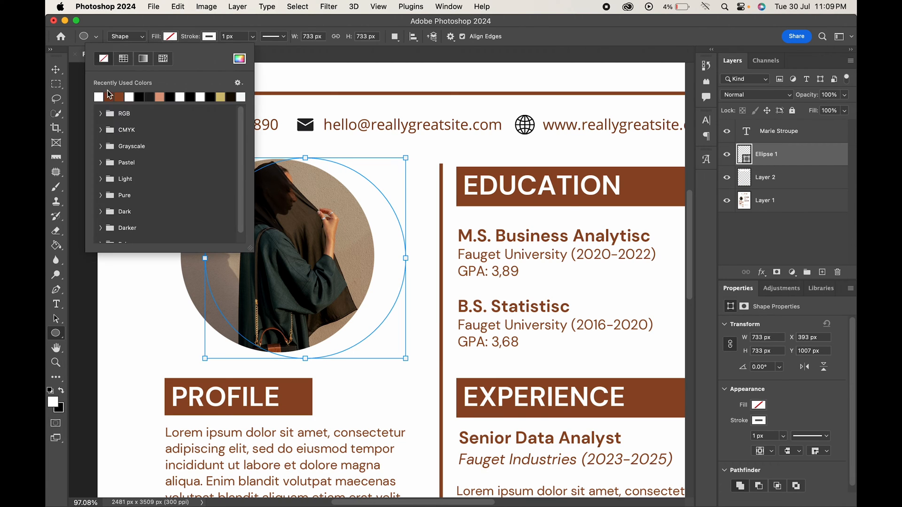
click(143, 59)
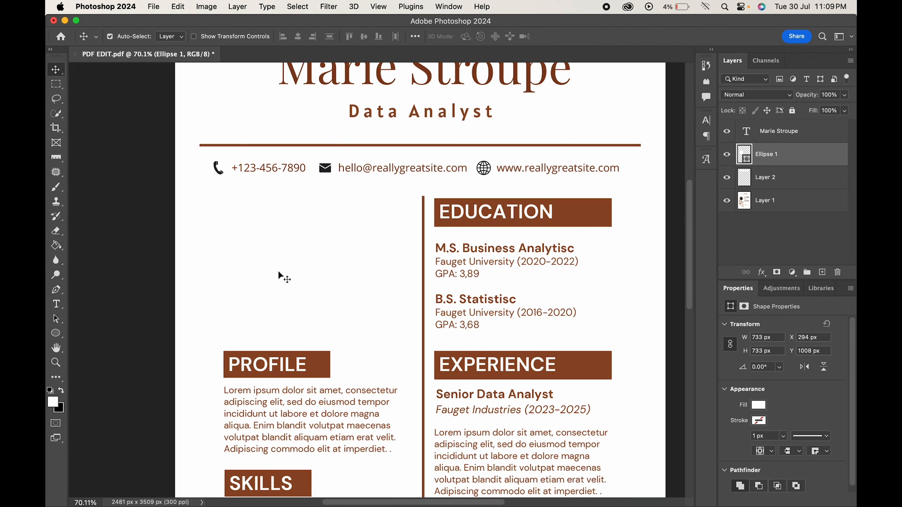
click(726, 154)
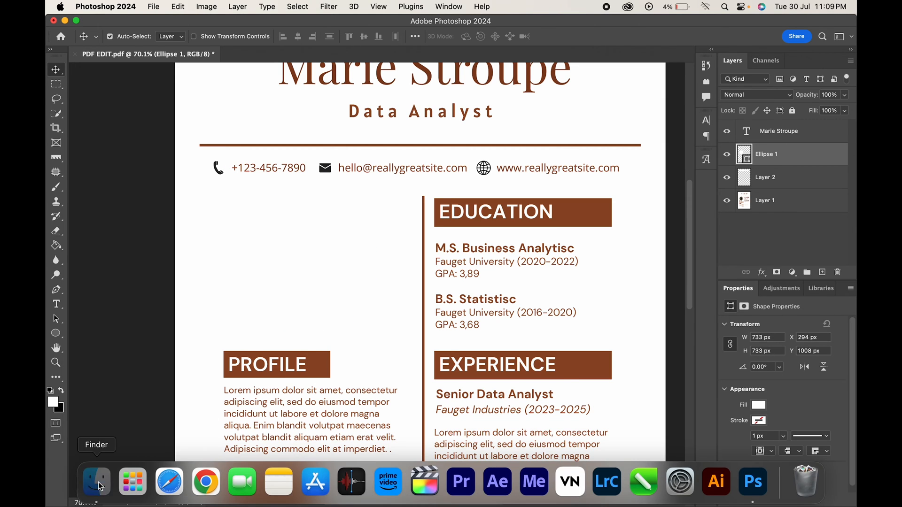
- Bring in the portrait from Finder, clip it to the circle layer and adjust the framing
click(92, 482)
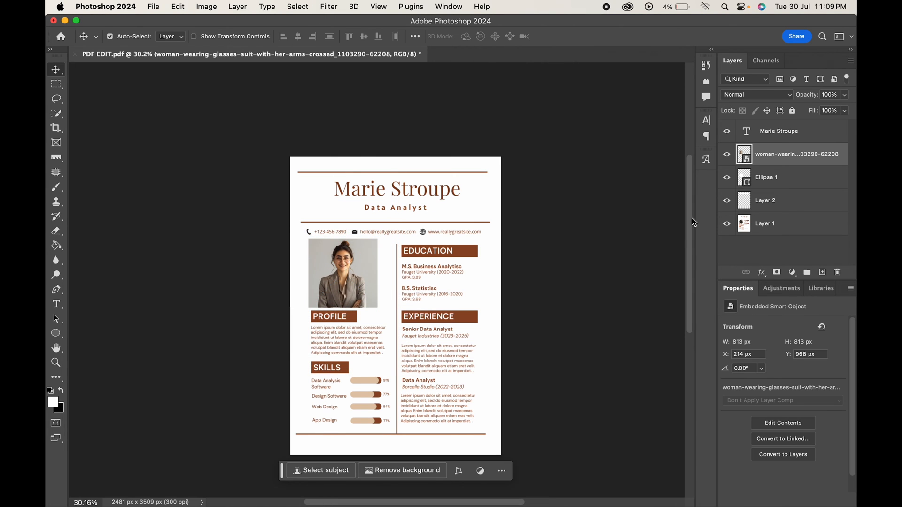
right_click(797, 154)
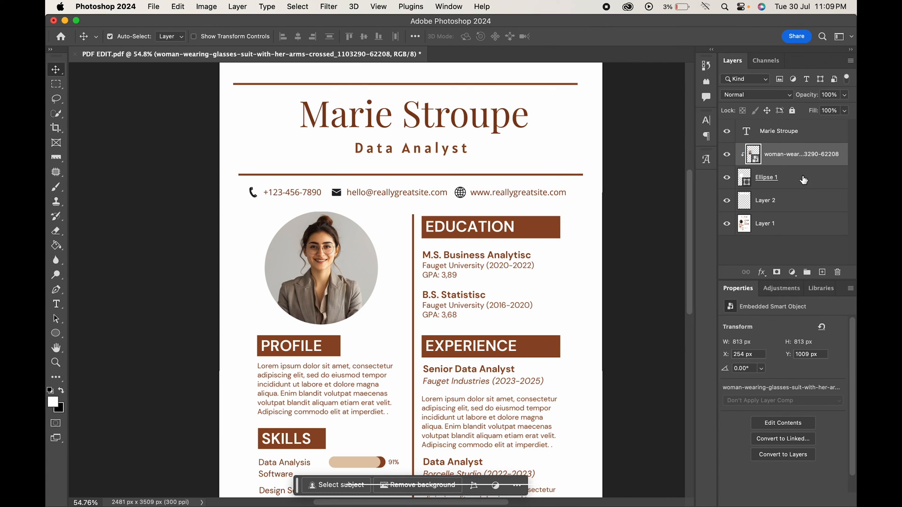
click(767, 176)
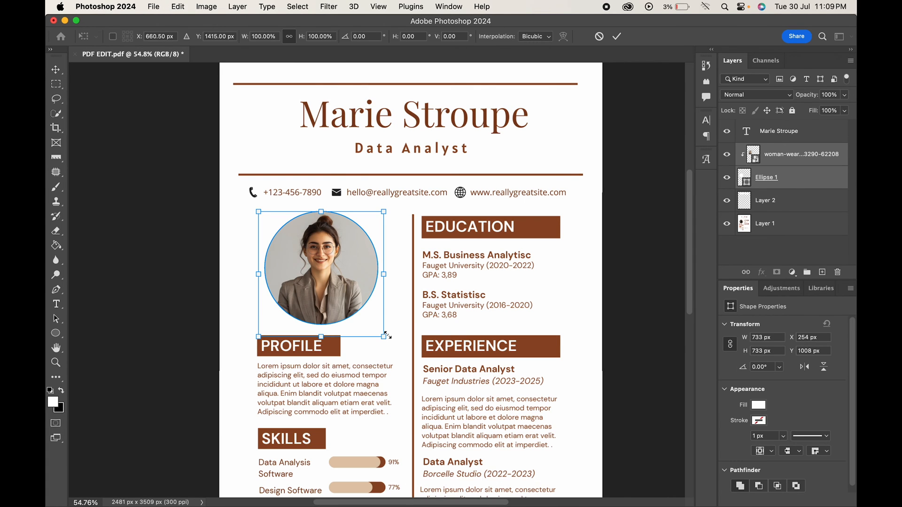
drag(384, 334, 387, 331)
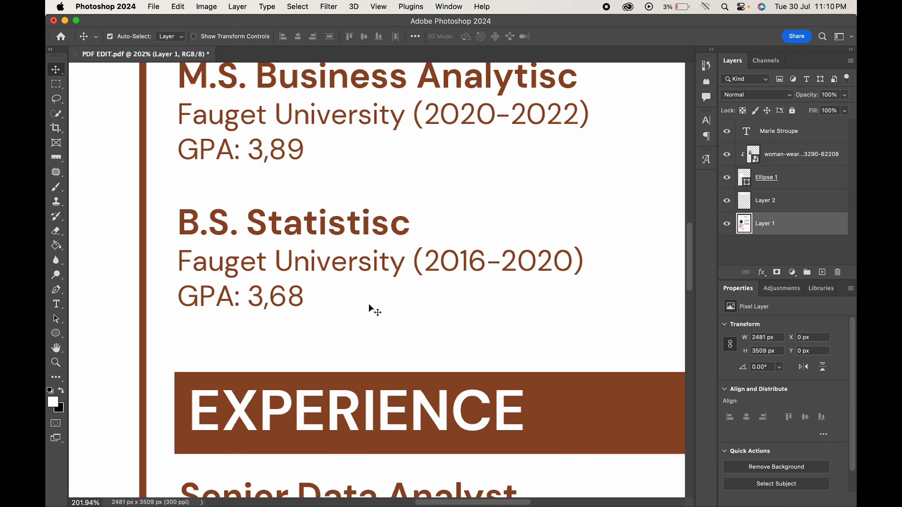
- Add a DM Sans 12 pt text layer reading 4,89 near the B.S. Statistics GPA
click(803, 154)
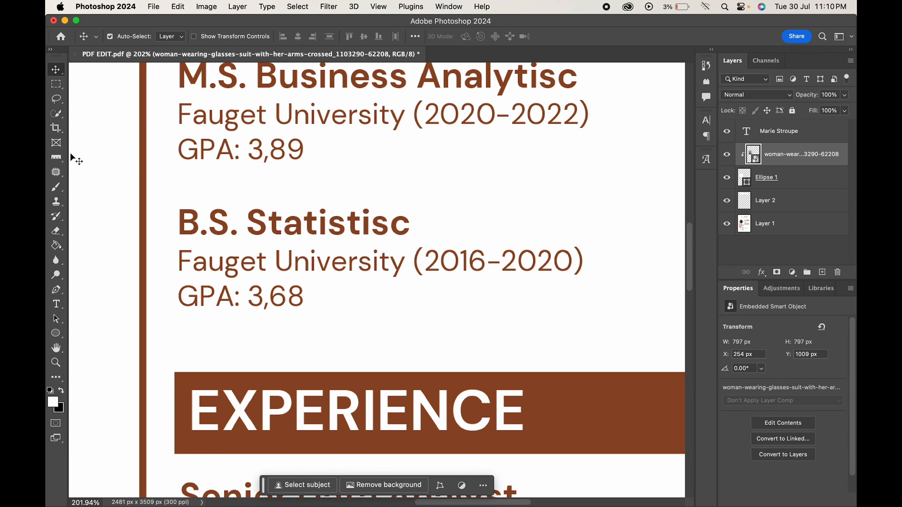
click(56, 304)
text(3,68)
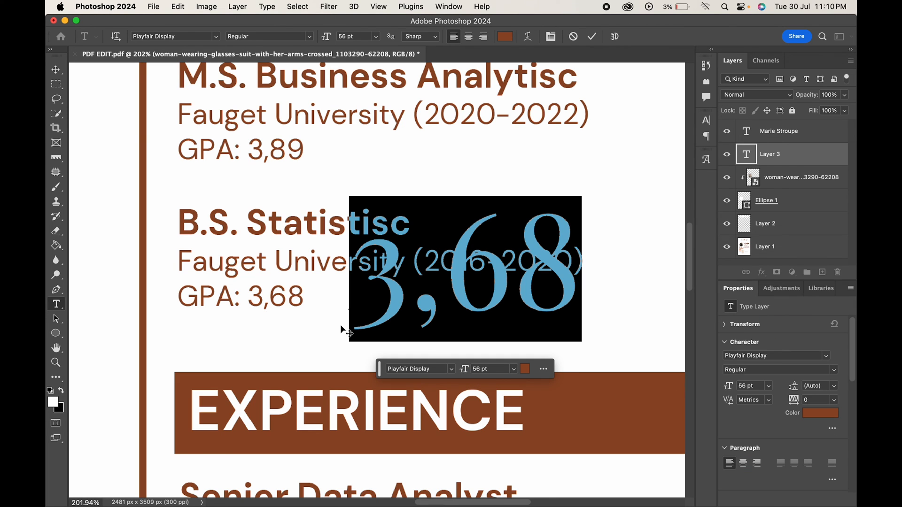
click(173, 36)
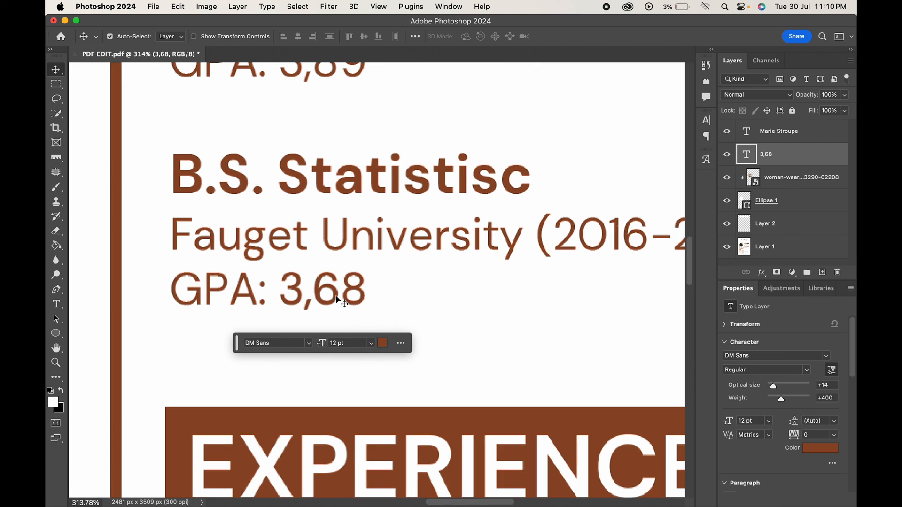
click(302, 287)
text(4,89)
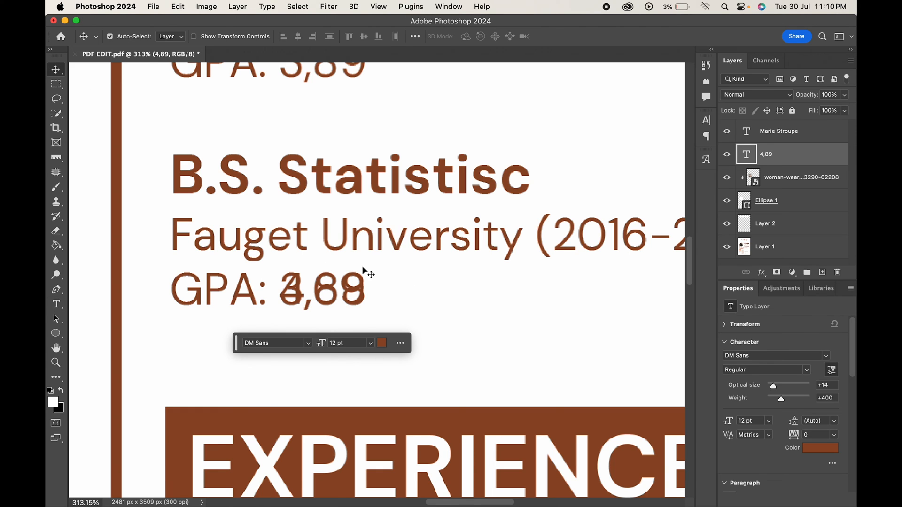
mouse_move(761, 223)
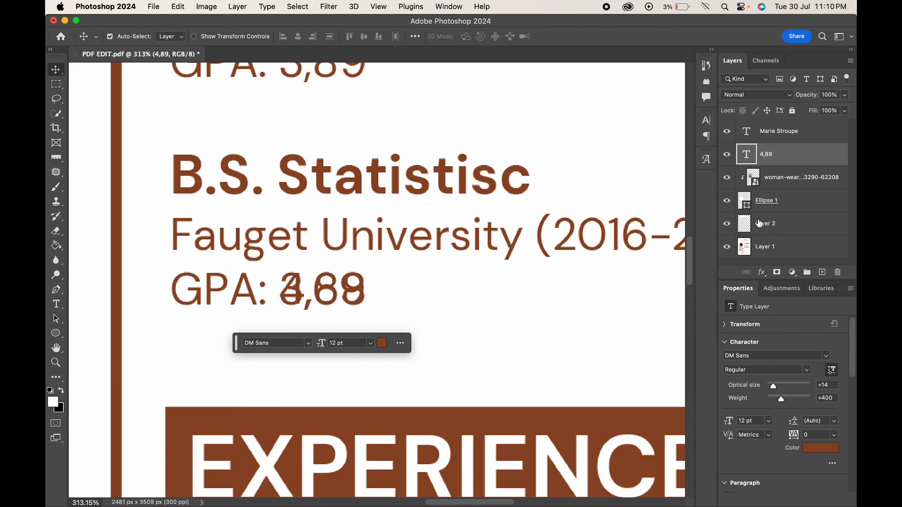
- On Layer 2, brush white over the old 3,68 digits so the GPA reads 4,89
click(765, 224)
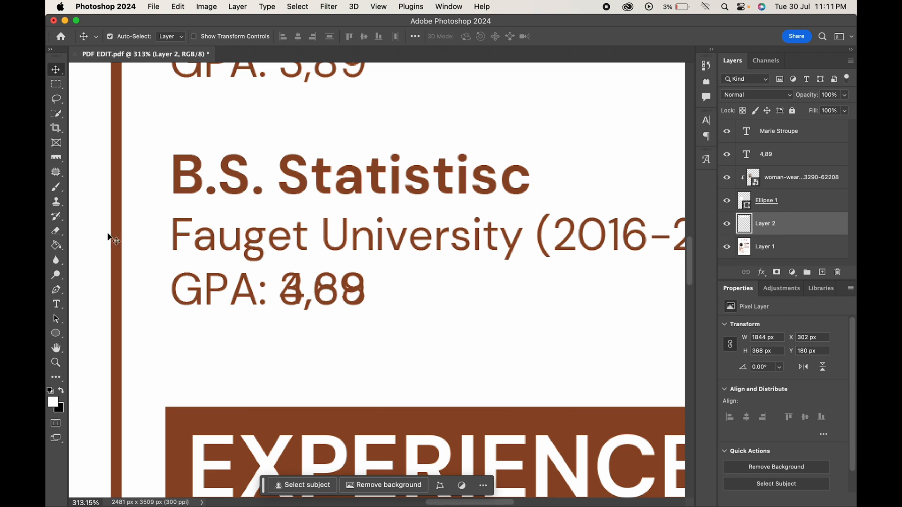
click(56, 187)
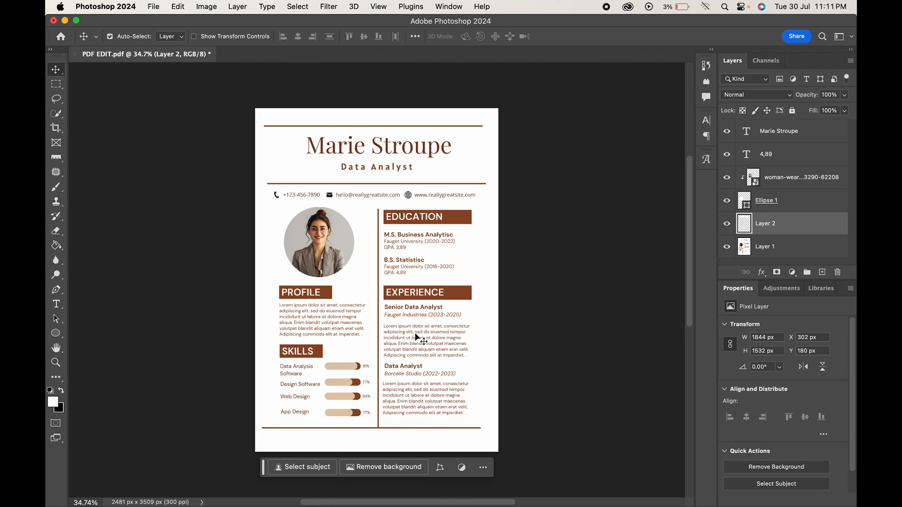
mouse_move(470, 289)
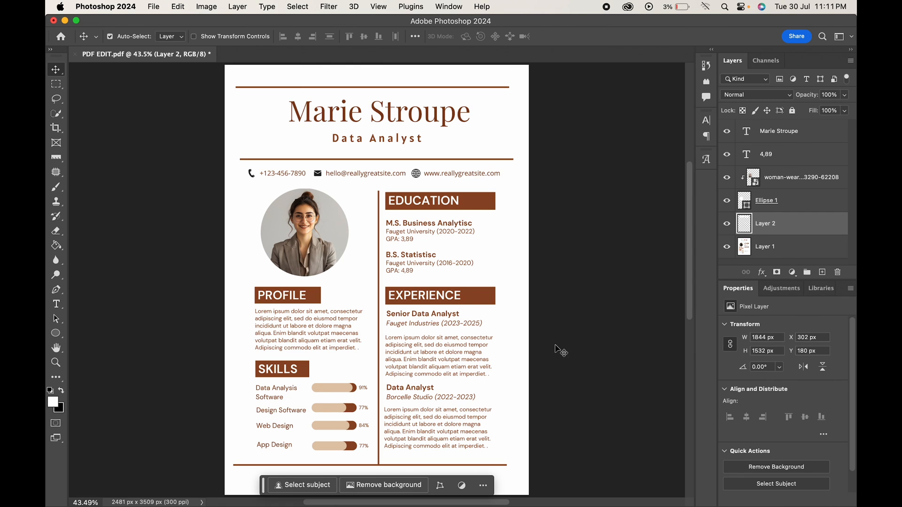
mouse_move(728, 247)
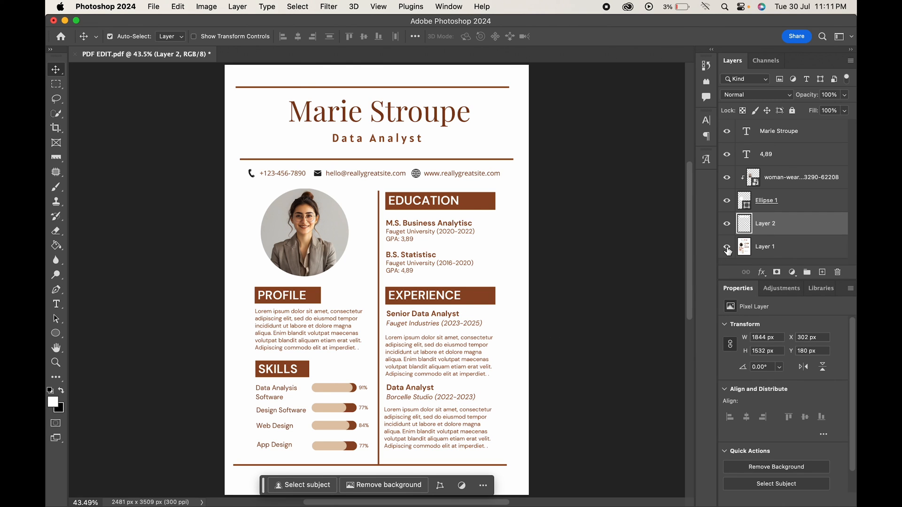